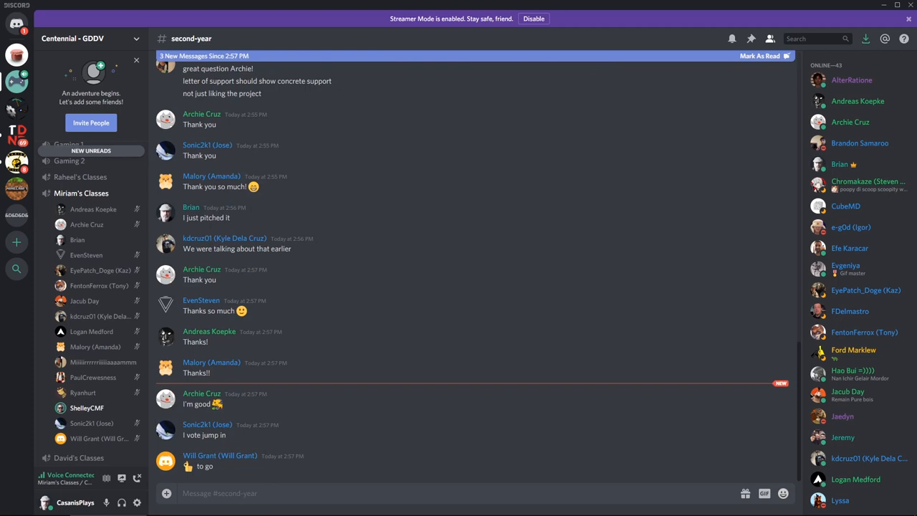
mouse_move(651, 15)
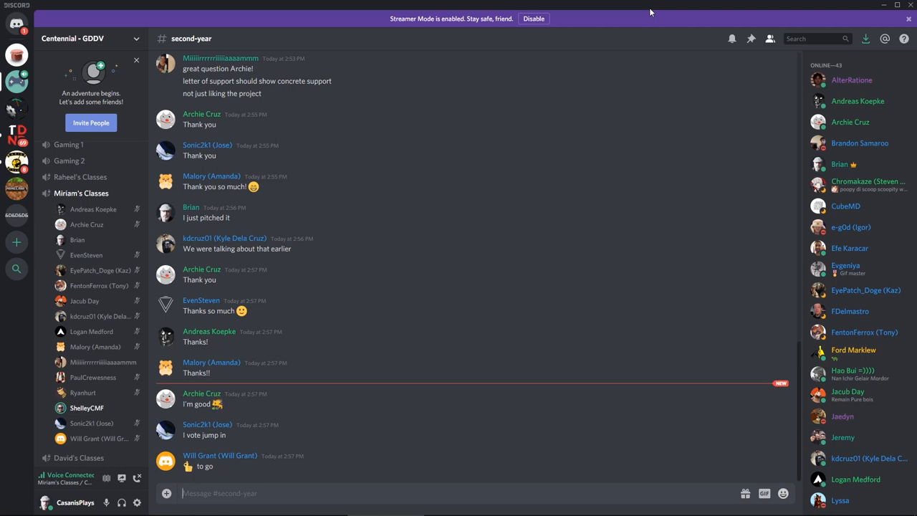
- Scroll down to the Canada Media Fund programs link and the 350 million budget note
scroll(down, 3)
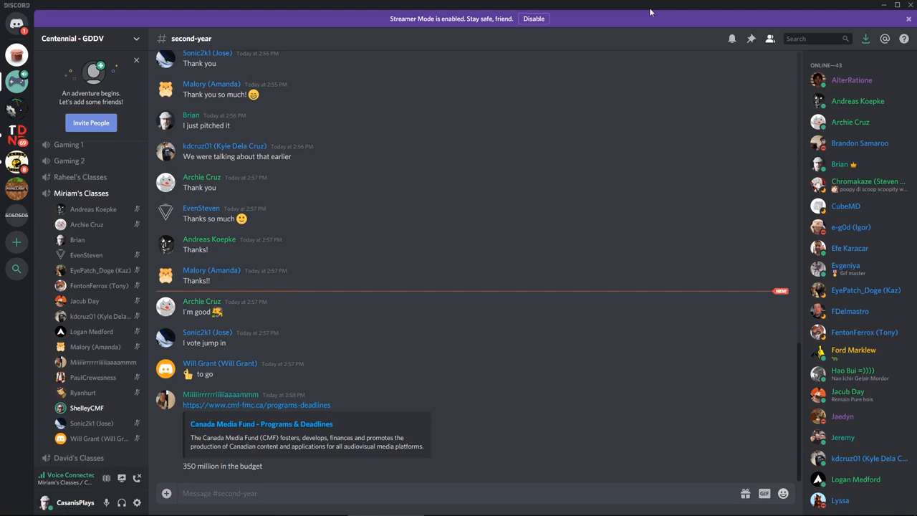
- Post the message "this is being recorded" in #second-year
text(this is being record)
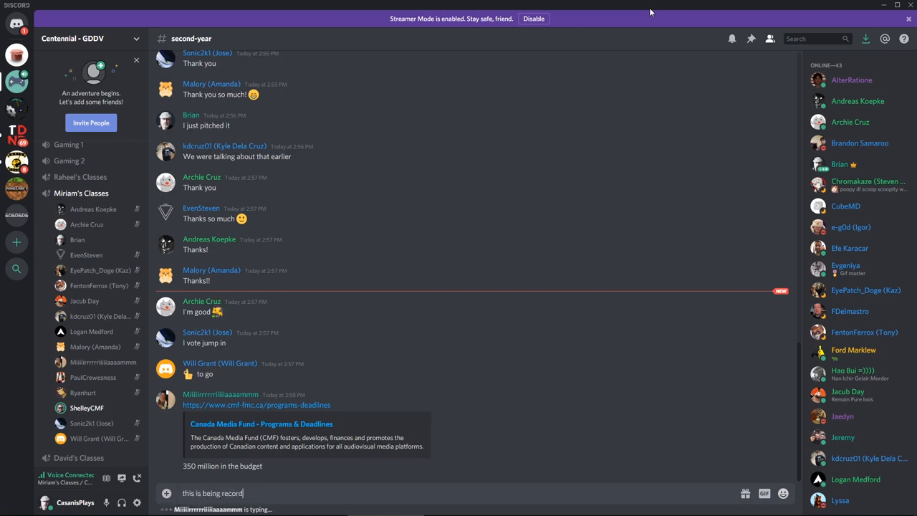
key(Enter)
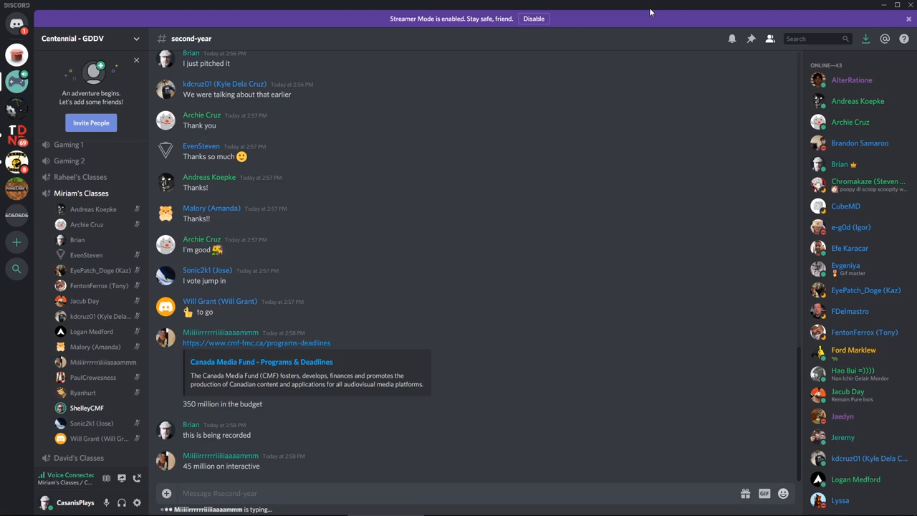
- Scroll down to the notes on the experimental stream and broadcaster funding for television
scroll(down, 3)
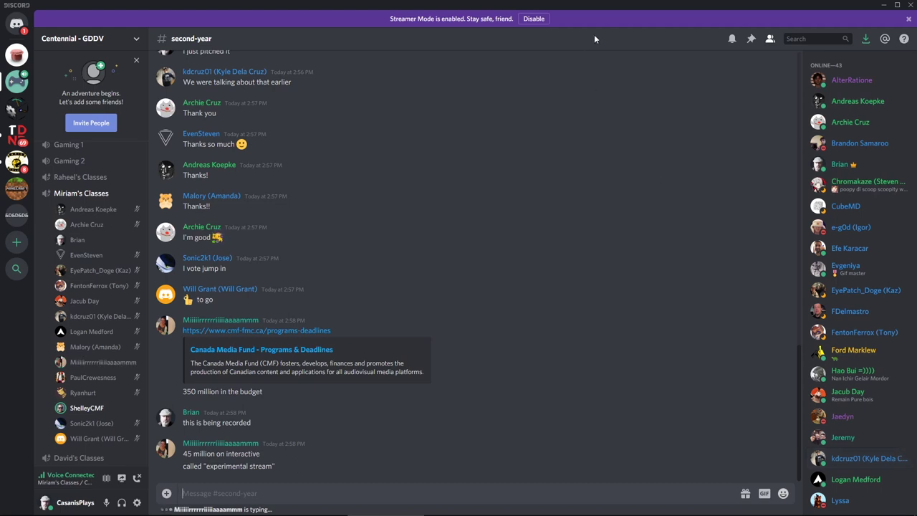
mouse_move(619, 20)
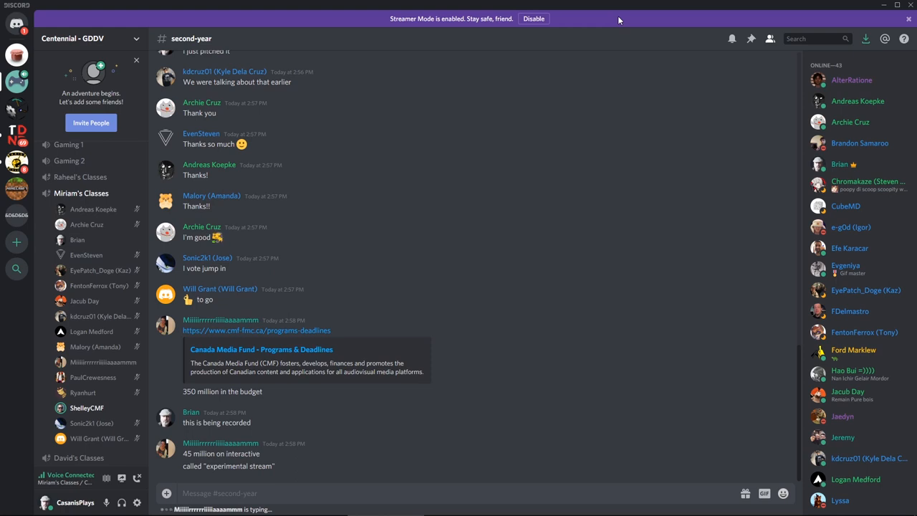
scroll(down, 3)
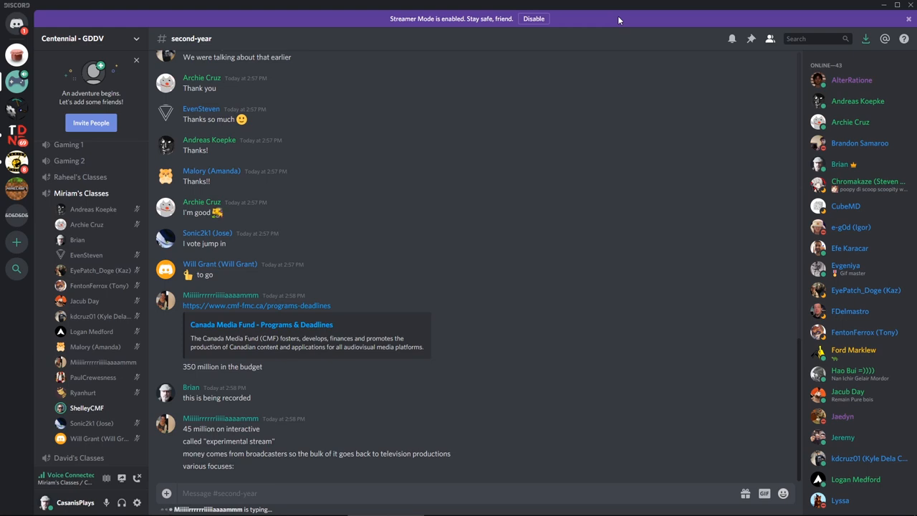
- Scroll down to the notes on innovation, the commercial program and CMF being an investment, not a grant
scroll(down, 3)
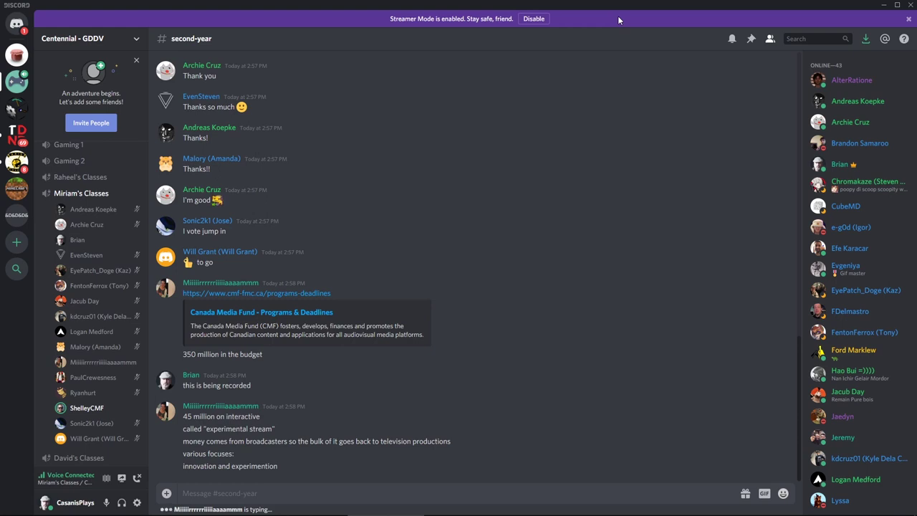
scroll(down, 3)
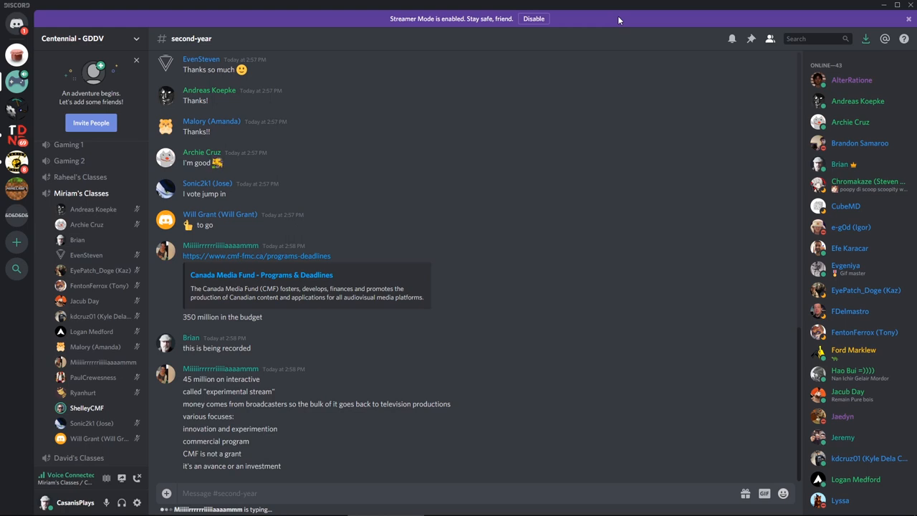
- Scroll down through the sales plan, innovation and development-stage notes to the "NOT a fitness app" workout GIF
scroll(down, 3)
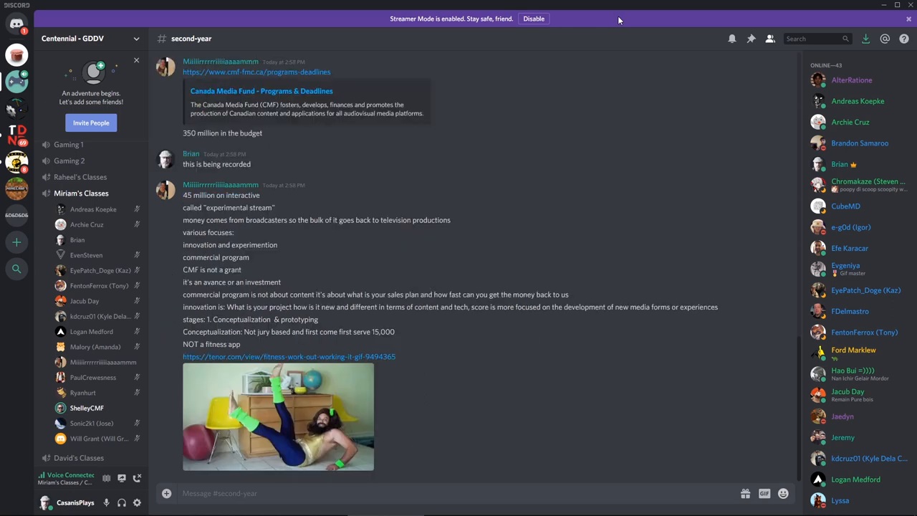
- Scroll down to the NO replies and the business time GIF below the workout GIF
scroll(down, 3)
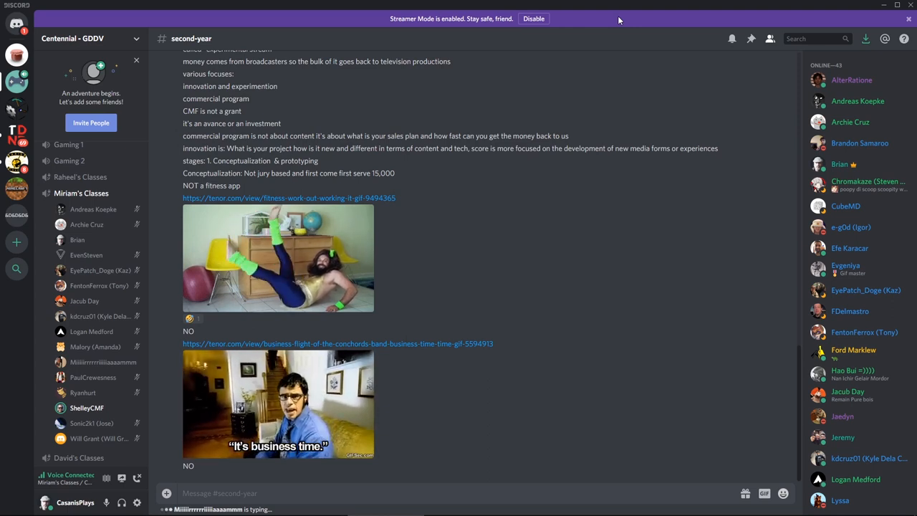
- Scroll down through the prototyping and production notes to the eligibility list: Canadian citizen, permanent resident
scroll(down, 3)
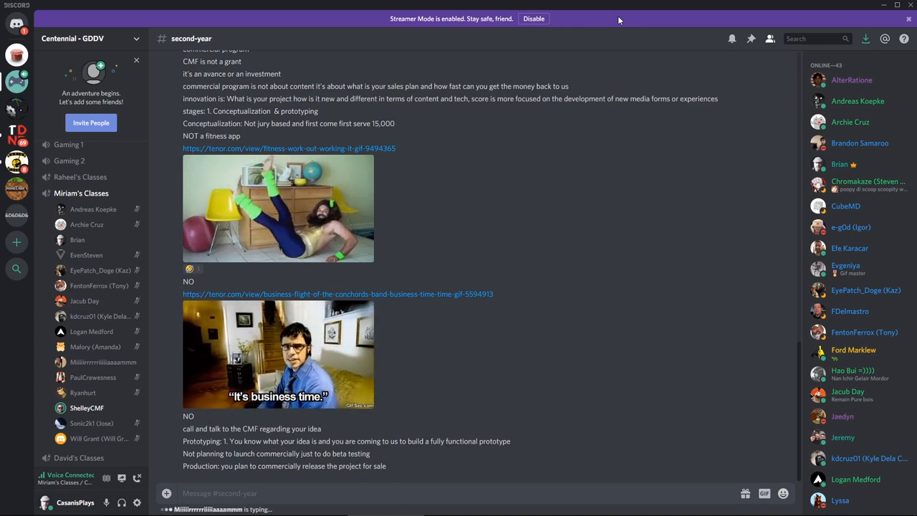
scroll(down, 3)
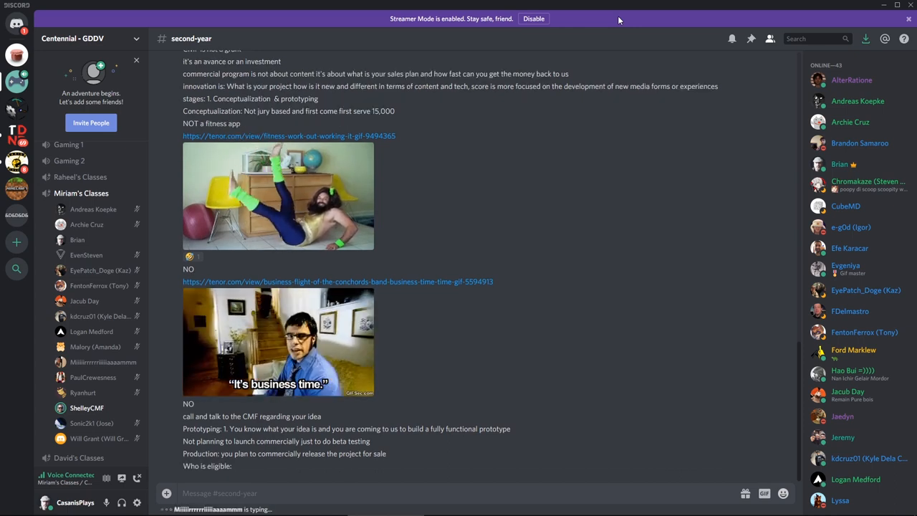
scroll(down, 3)
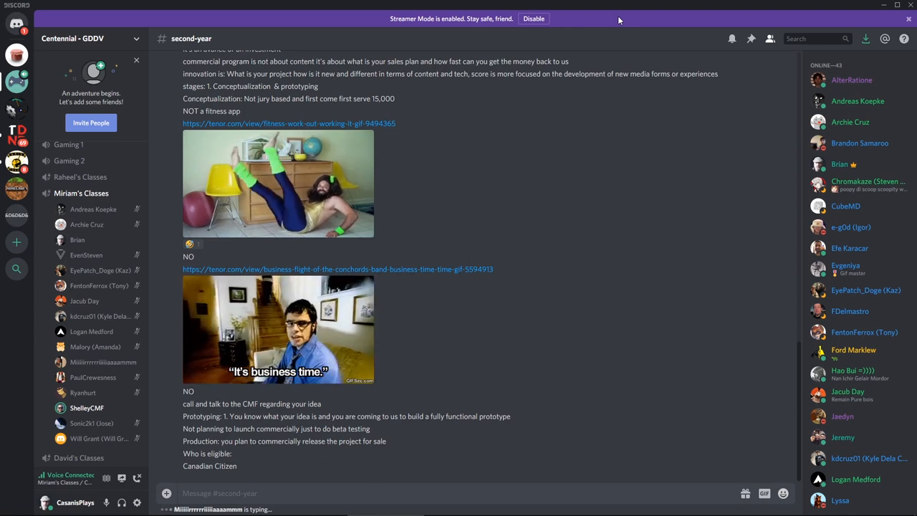
scroll(down, 3)
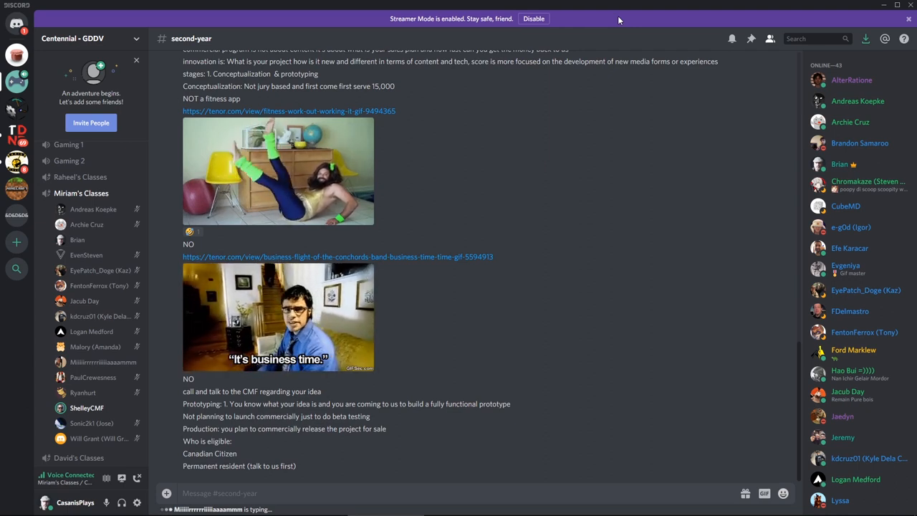
- Scroll down to the conceptualization rules: no prior CMF funding, incorporation, 75% cap, 15,000 amount
scroll(down, 3)
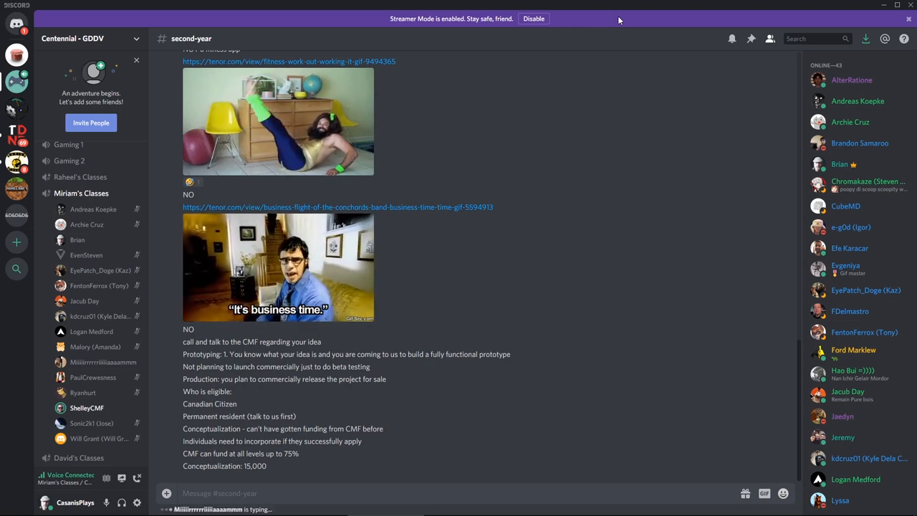
- Scroll down to the Prototyping 250,000, Production 1.5 million, September deadline and guidelines link notes
scroll(down, 3)
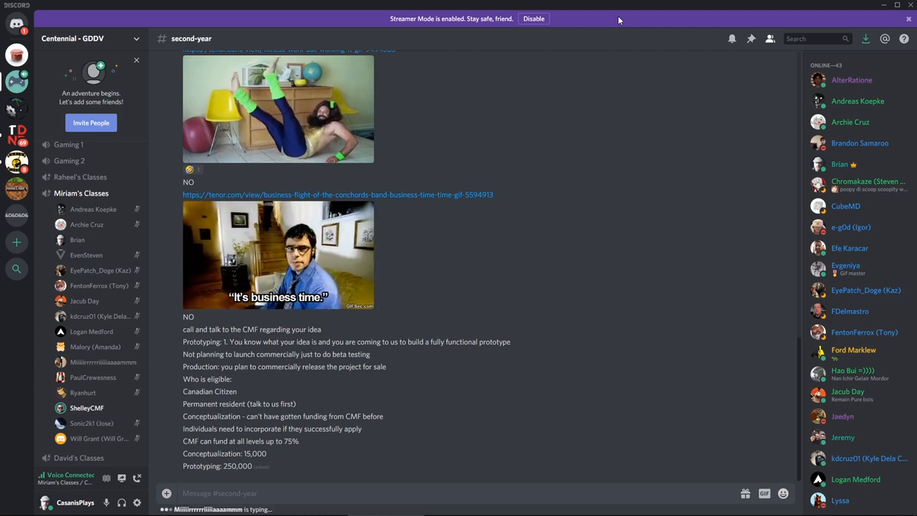
scroll(down, 3)
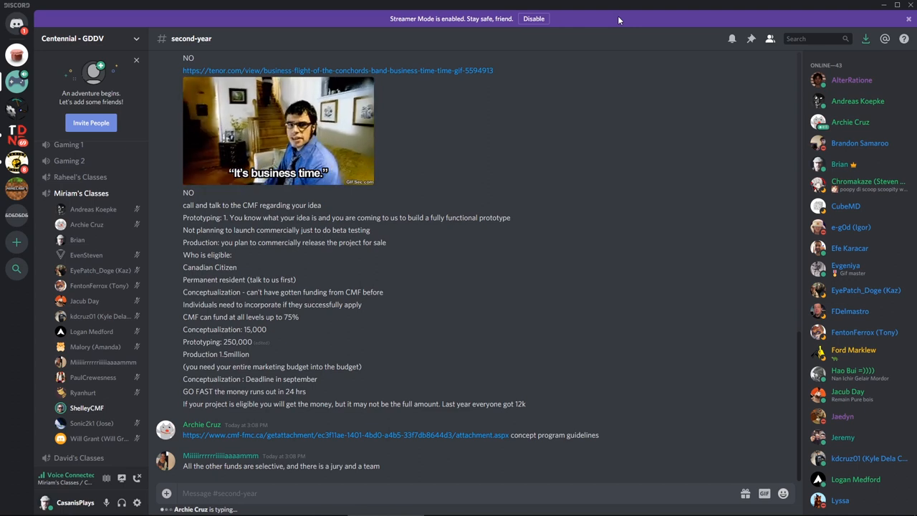
- Scroll down through the scoring criteria, 25–30% success rate, market knowledge and twice-yearly deadline notes
scroll(down, 3)
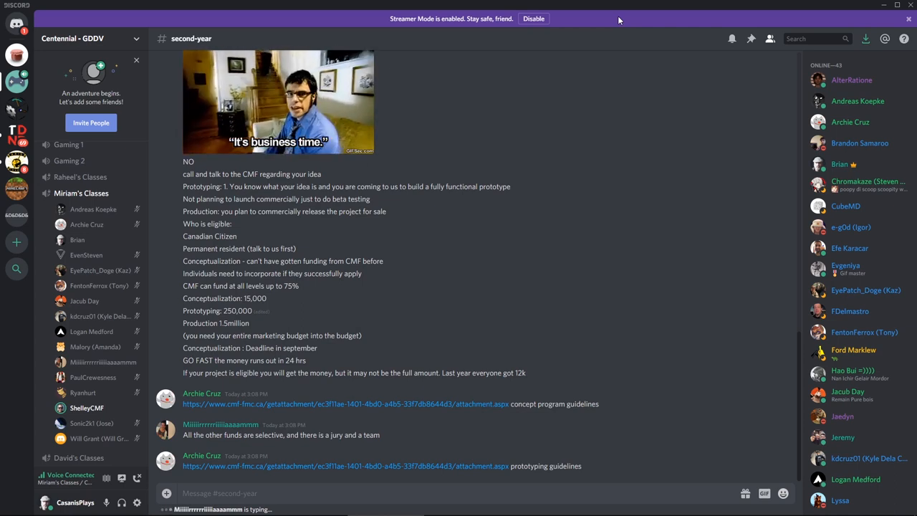
scroll(down, 3)
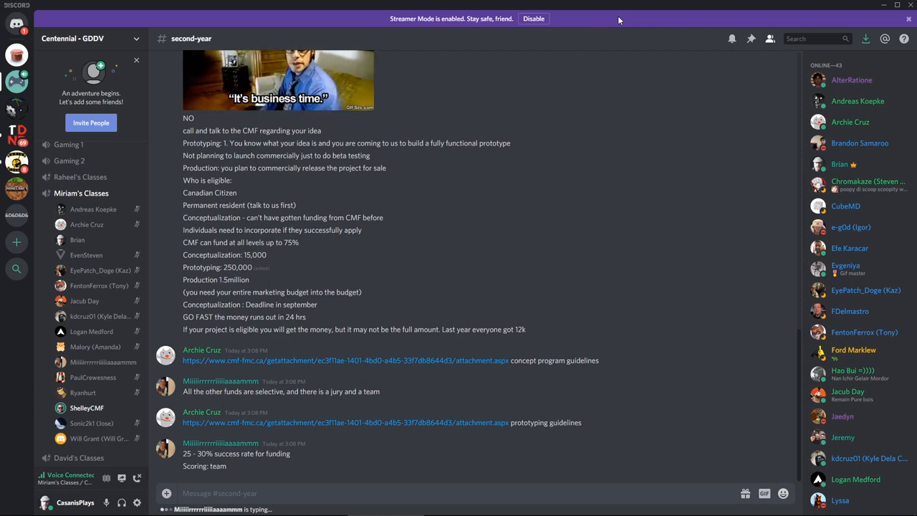
scroll(down, 3)
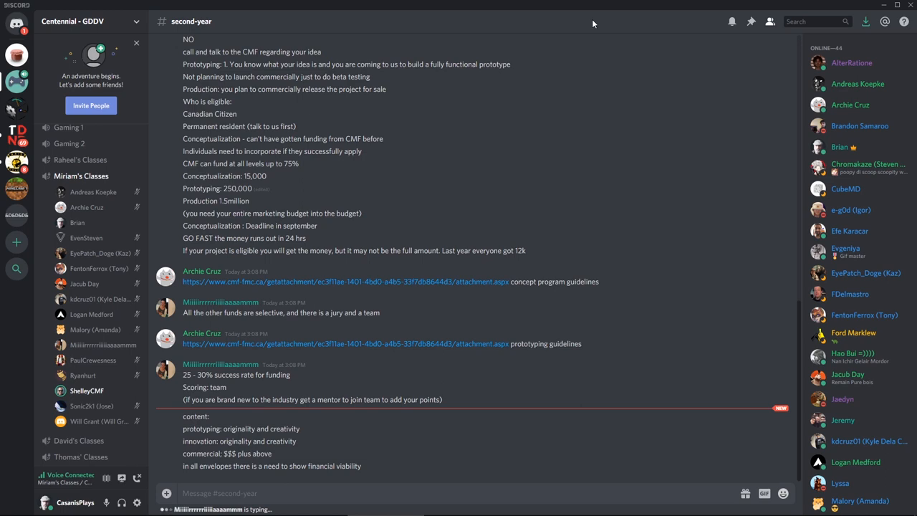
scroll(down, 3)
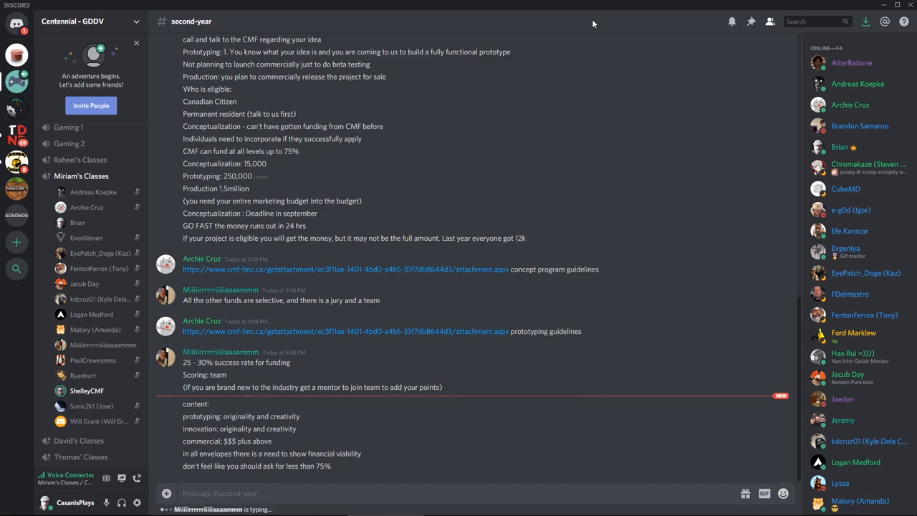
scroll(down, 3)
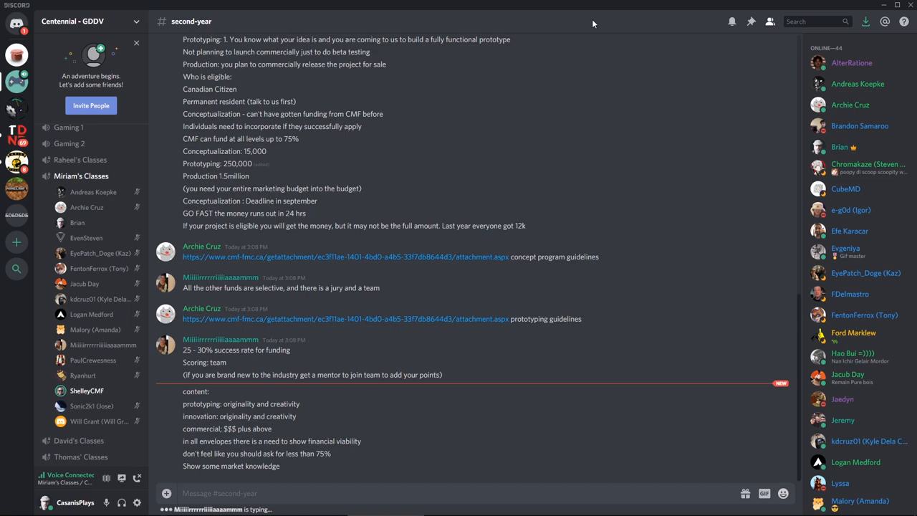
scroll(down, 3)
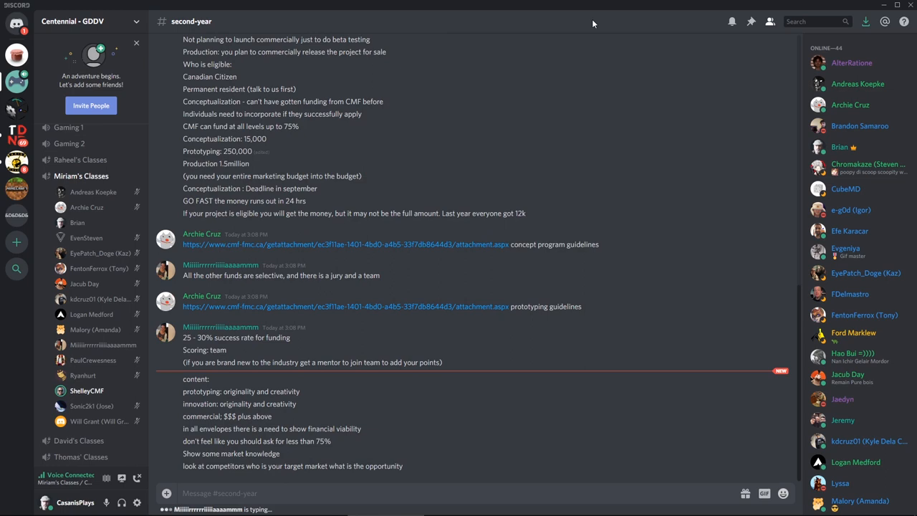
scroll(down, 3)
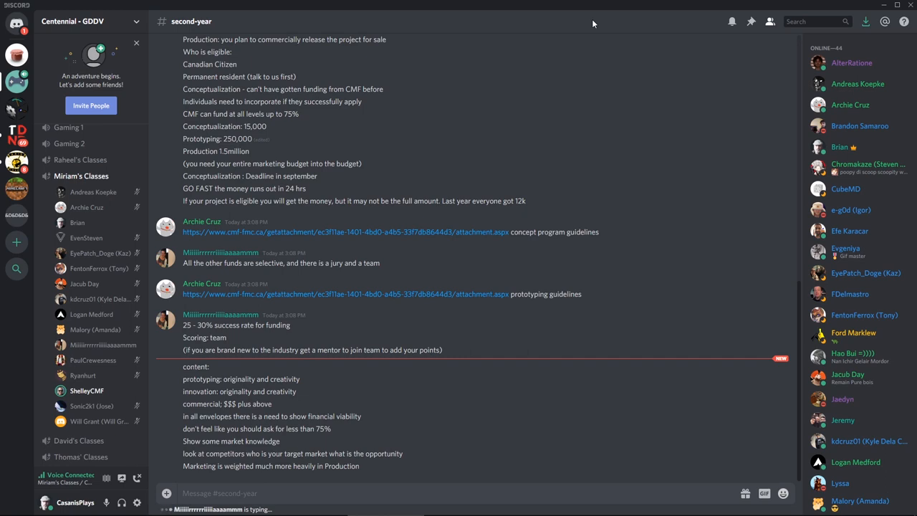
scroll(down, 3)
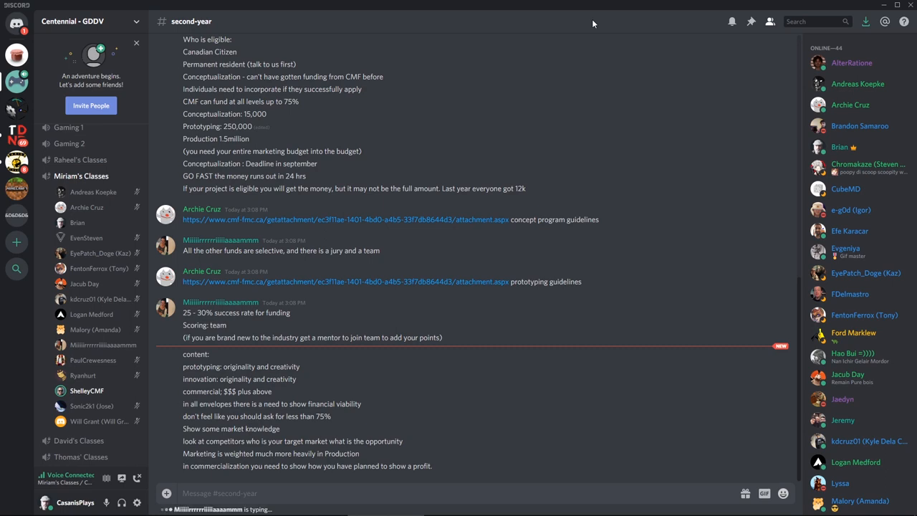
scroll(down, 3)
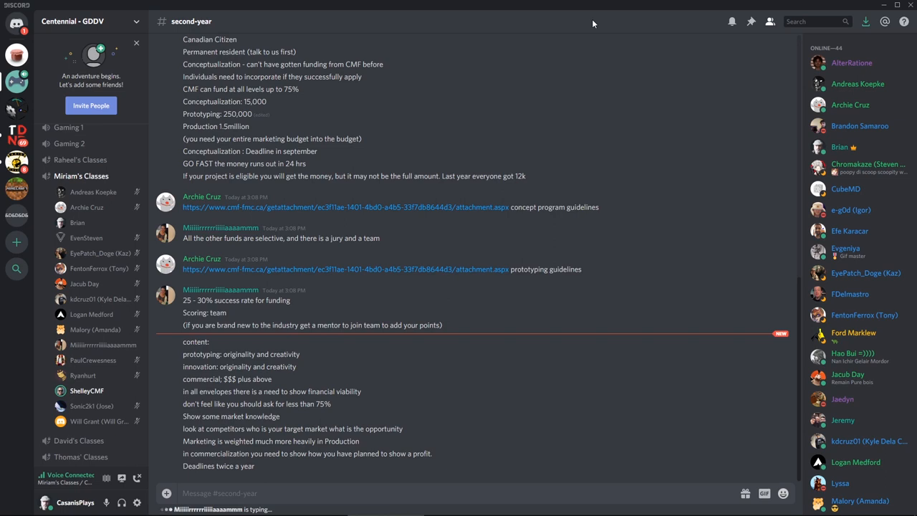
- Scroll down #second-year to follow the notes on the conceptualization deadline, 8-week answers and slow payment
scroll(down, 3)
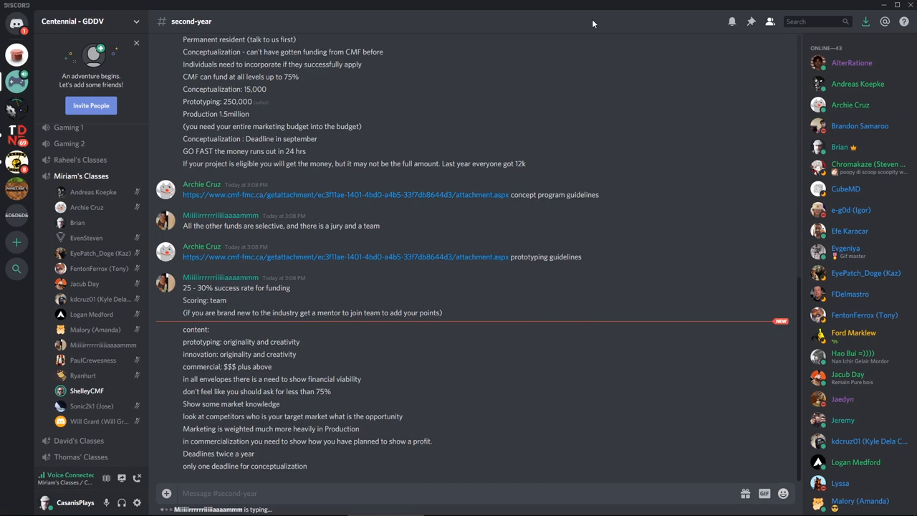
scroll(down, 3)
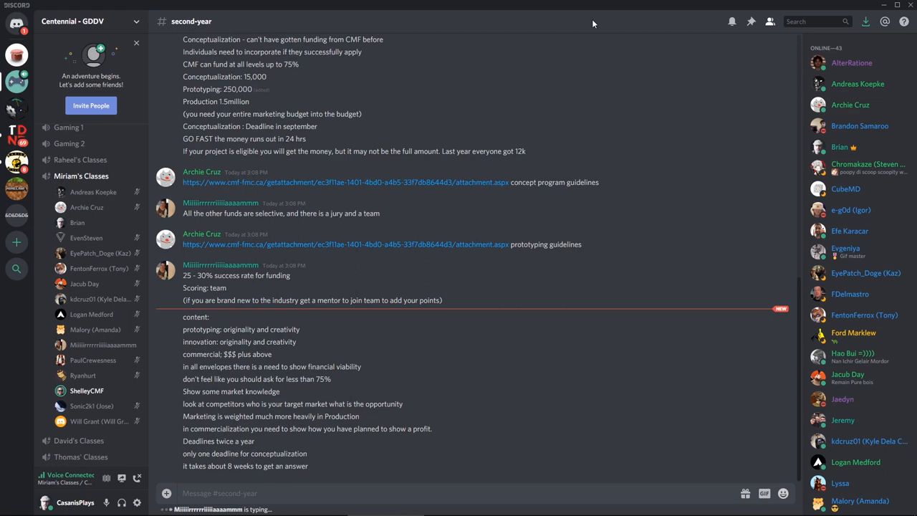
scroll(down, 3)
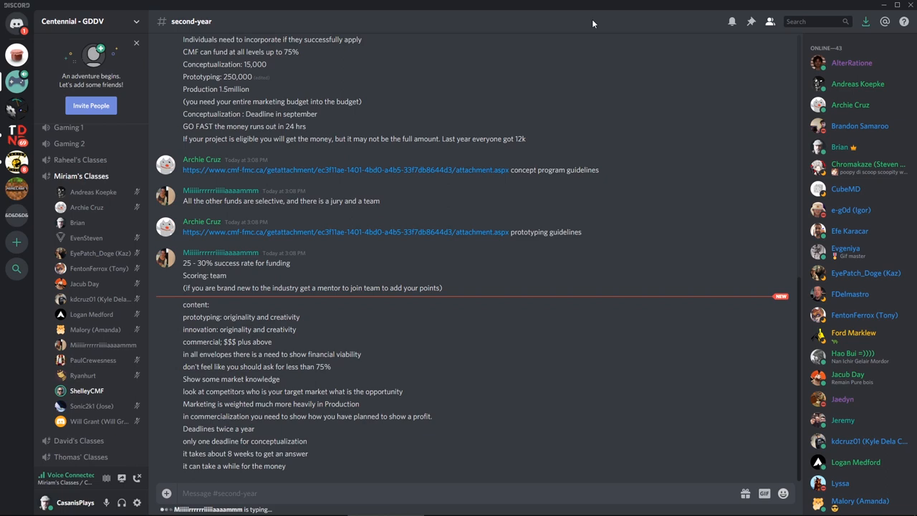
- Scroll down to read the note on financial organization and the repayment question to the guest
scroll(down, 3)
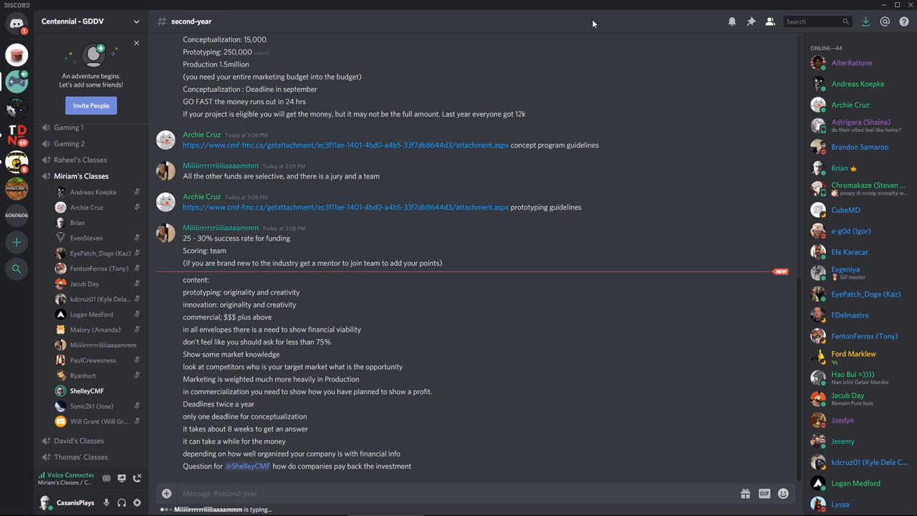
- Scroll down to read the co-production incentive notes, the international question and the cmf-fmc.ca/subscribe link
scroll(down, 3)
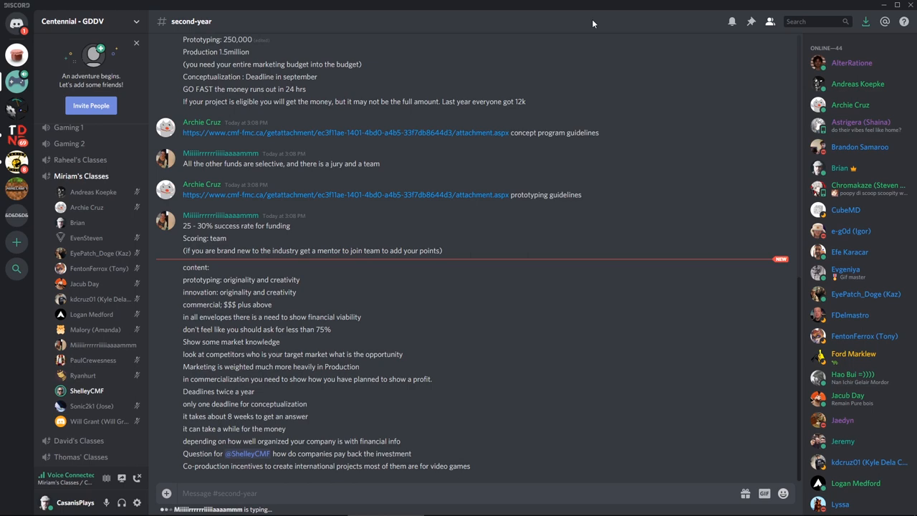
scroll(down, 3)
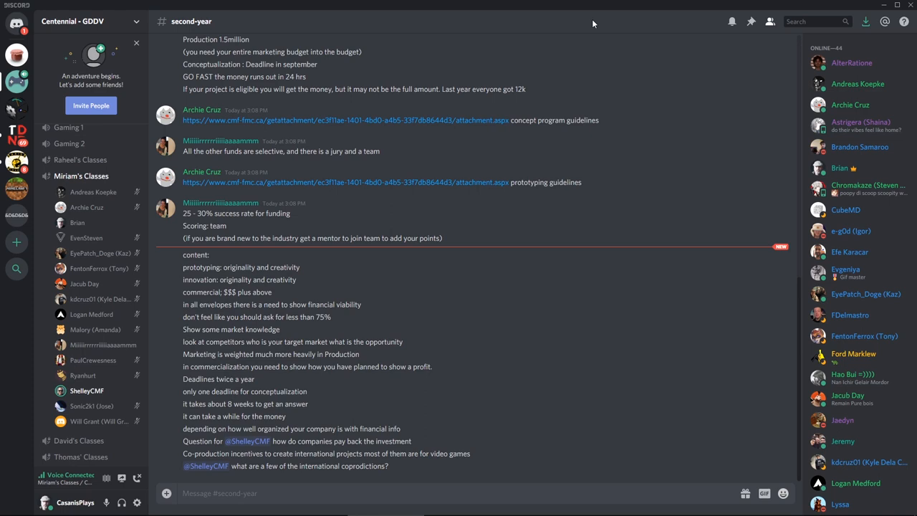
scroll(down, 3)
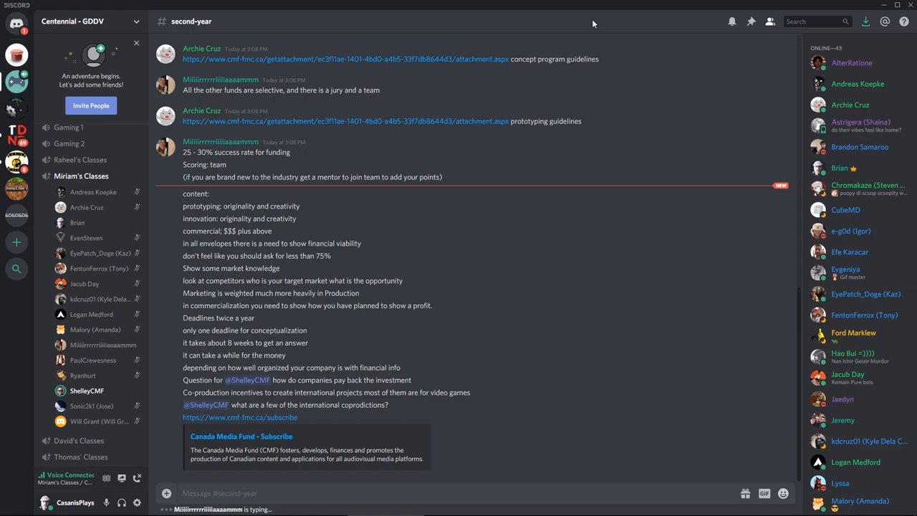
- Scroll down through the notes on coproduction countries, repayable advances, production rollover and cancellation
scroll(down, 3)
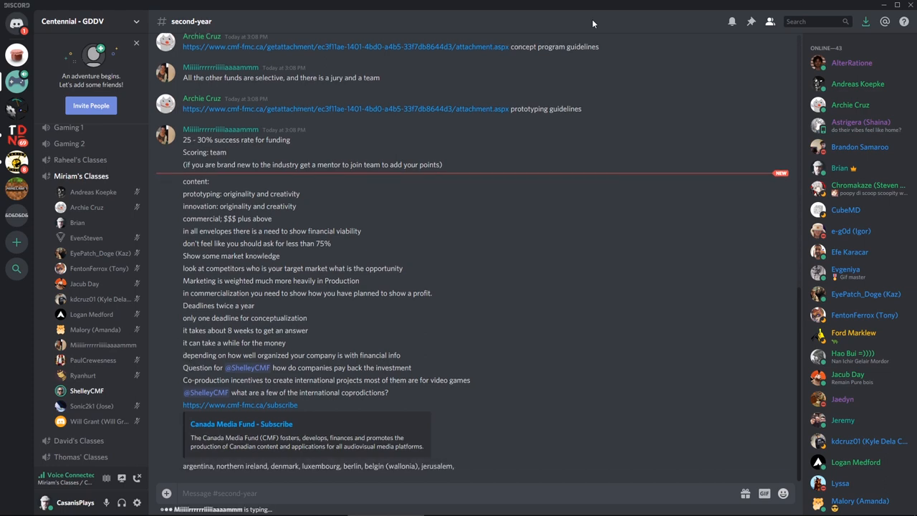
scroll(down, 3)
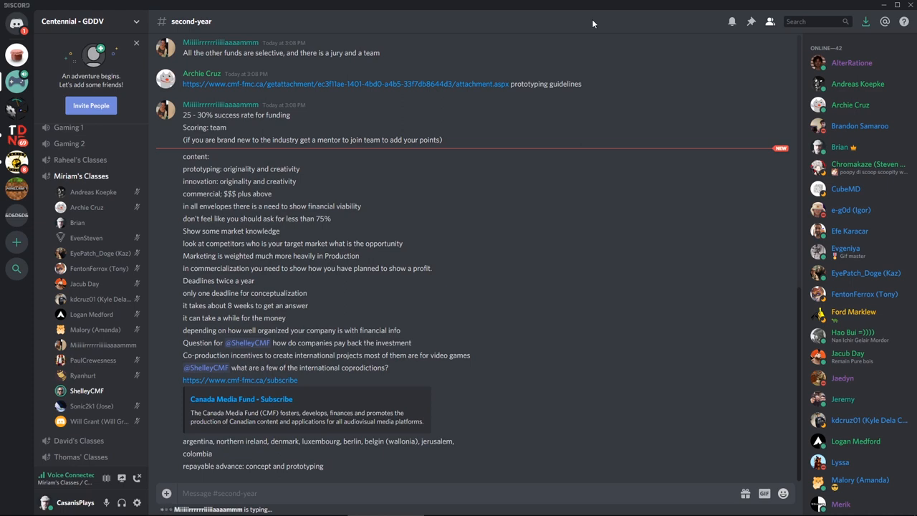
scroll(down, 3)
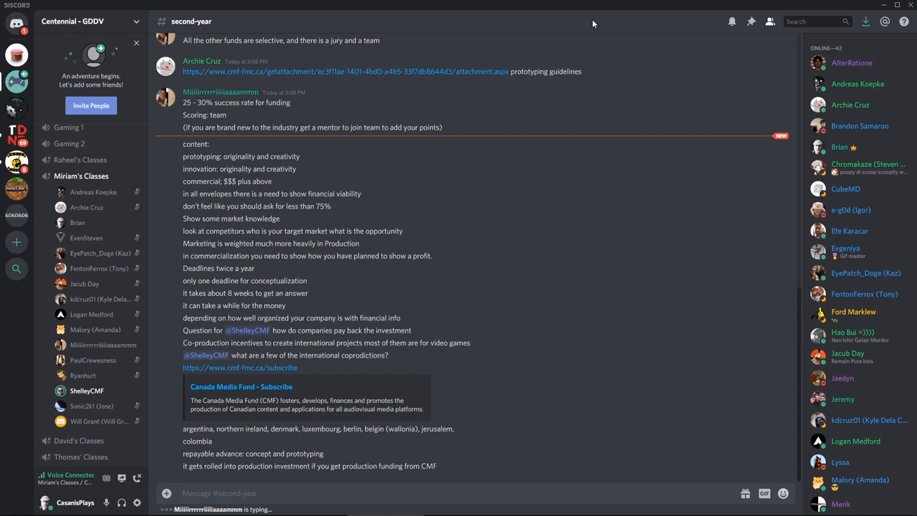
scroll(down, 3)
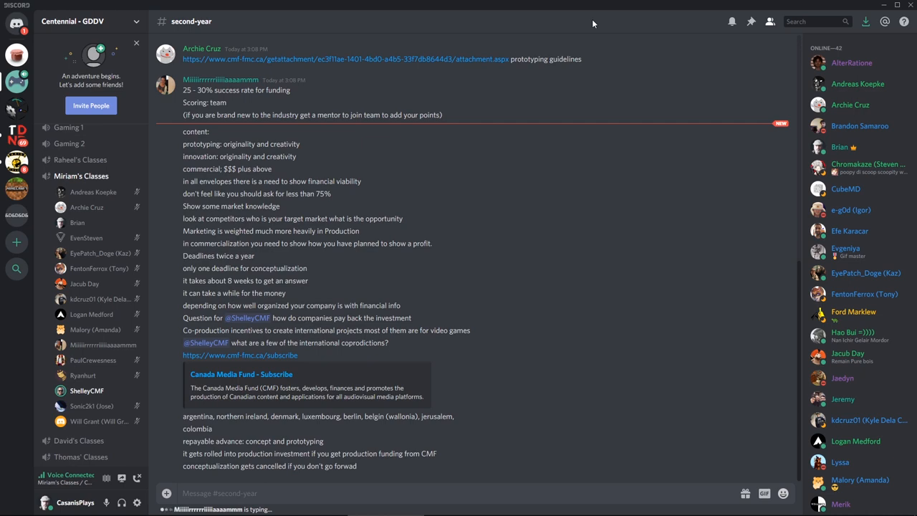
scroll(down, 3)
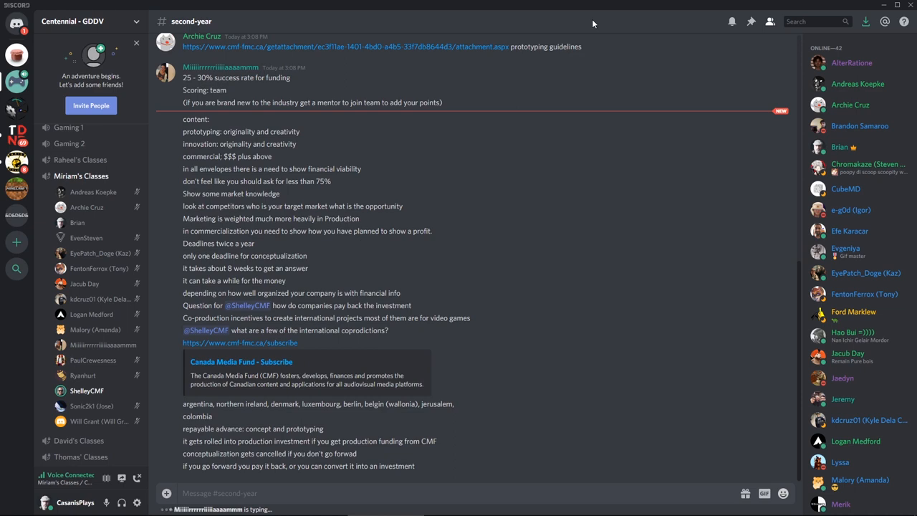
- Scroll to the bottom to read the prototyping repayment rules and 15% of gross sales for seven years
scroll(down, 3)
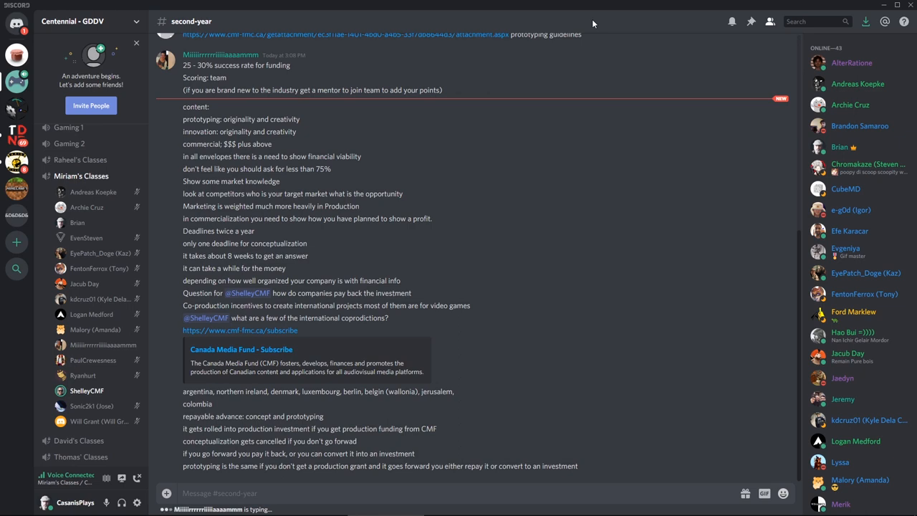
scroll(down, 3)
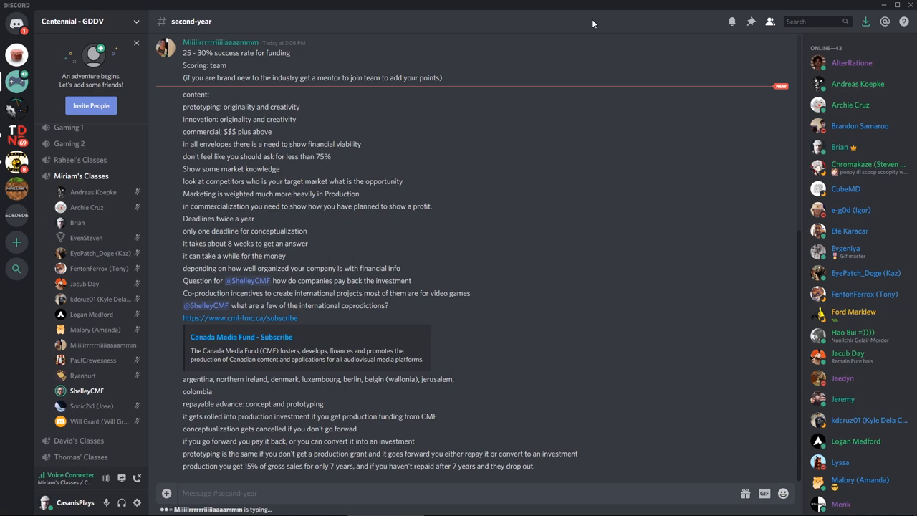
- Scroll to the latest lines calling the terms excellent and noting CMF drops its percentage on early recoup
scroll(down, 3)
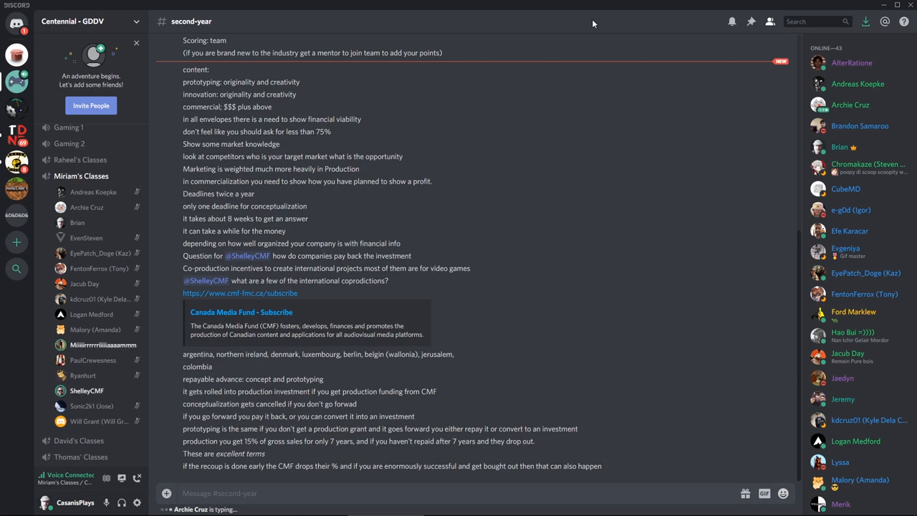
scroll(down, 3)
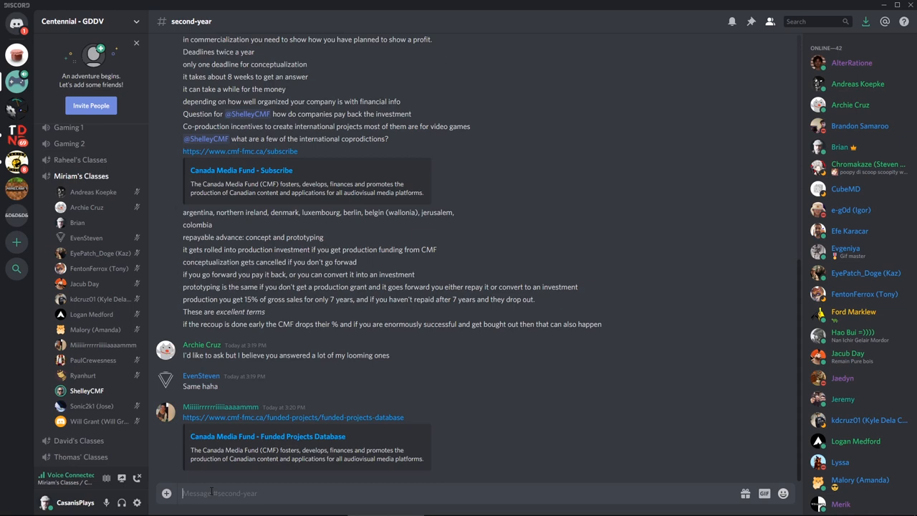
- Post "Does CMF work with other national funding groups like the NFB? NFB is in a similar space"
text(D)
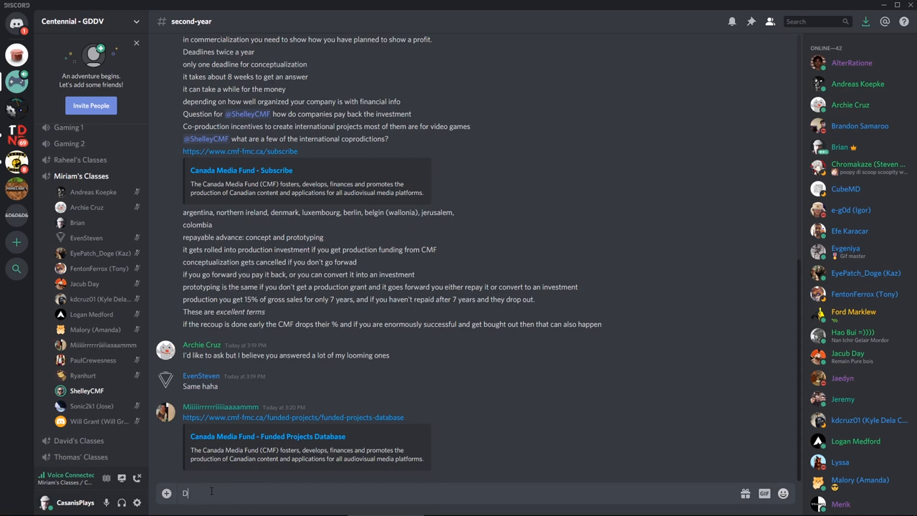
text(oes)
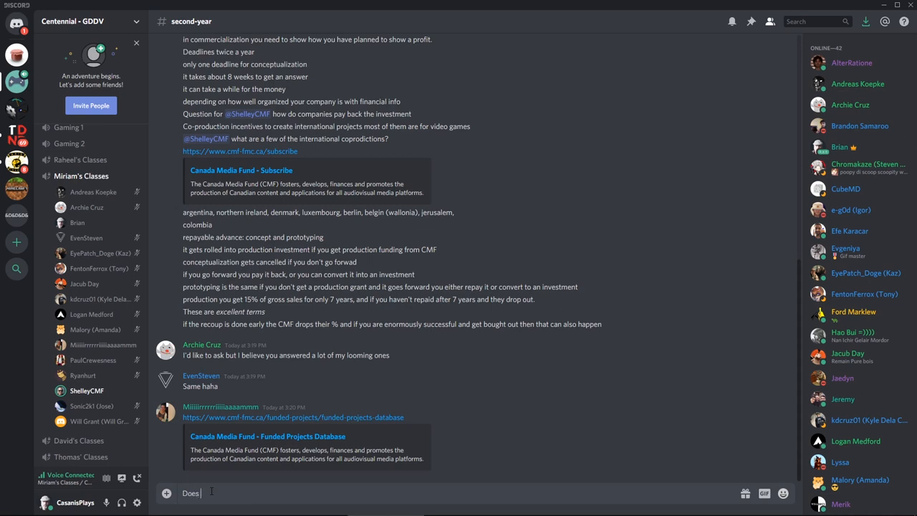
text(CMF work with other national)
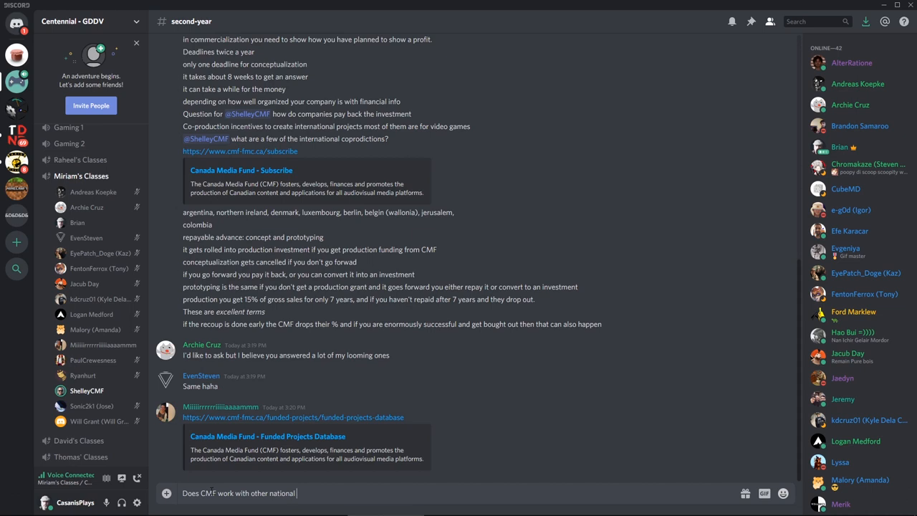
text(funding groups like t)
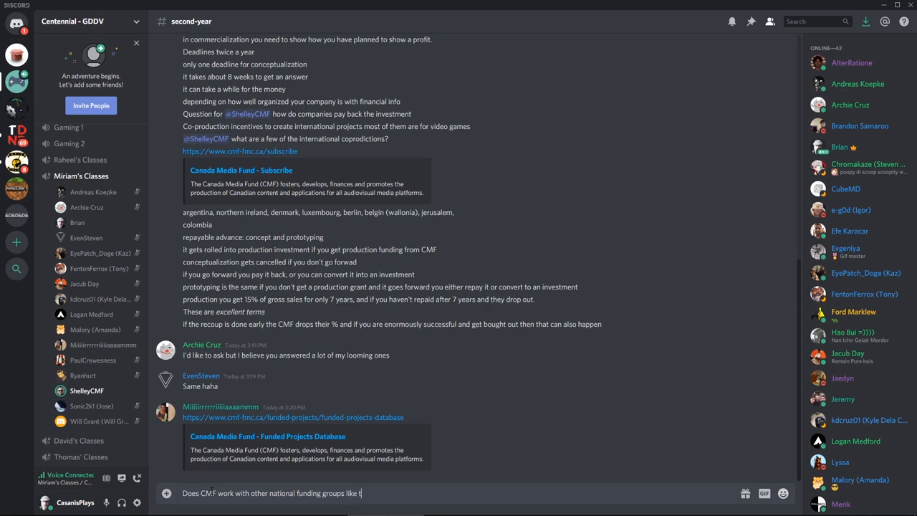
text(he NFB)
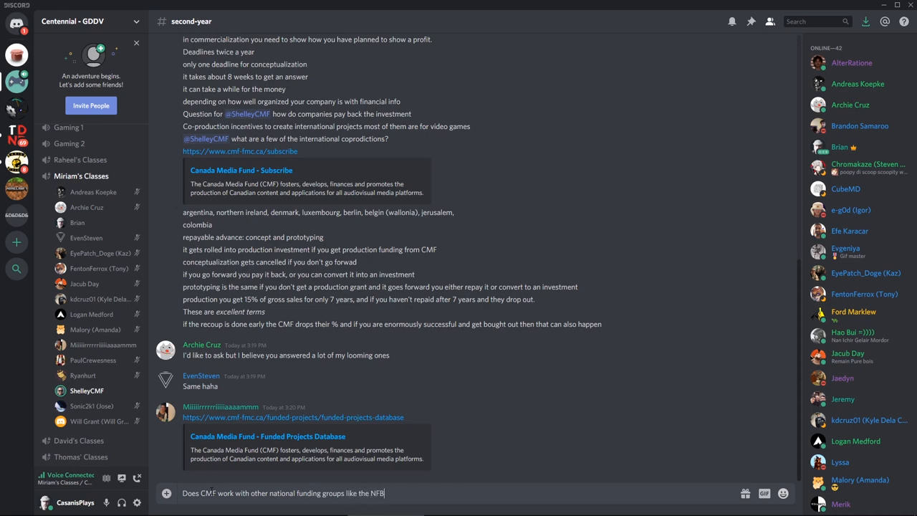
text(?)
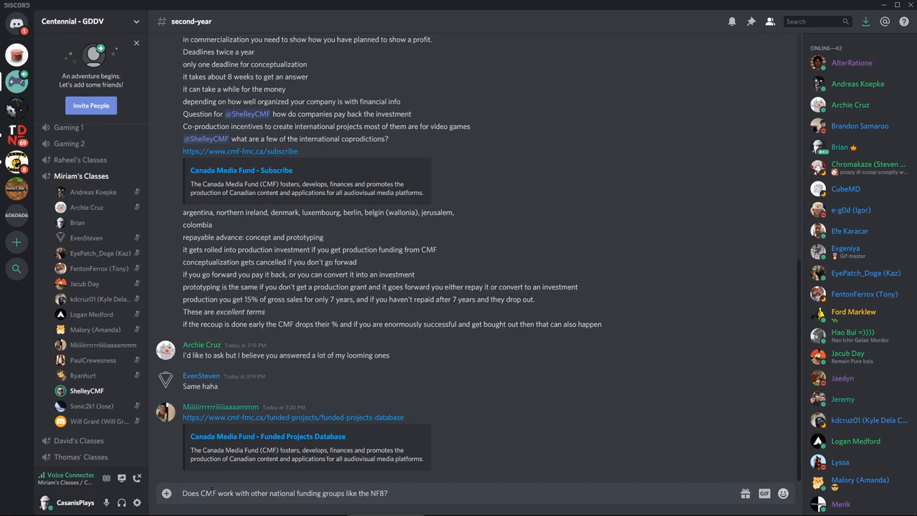
text(NFB)
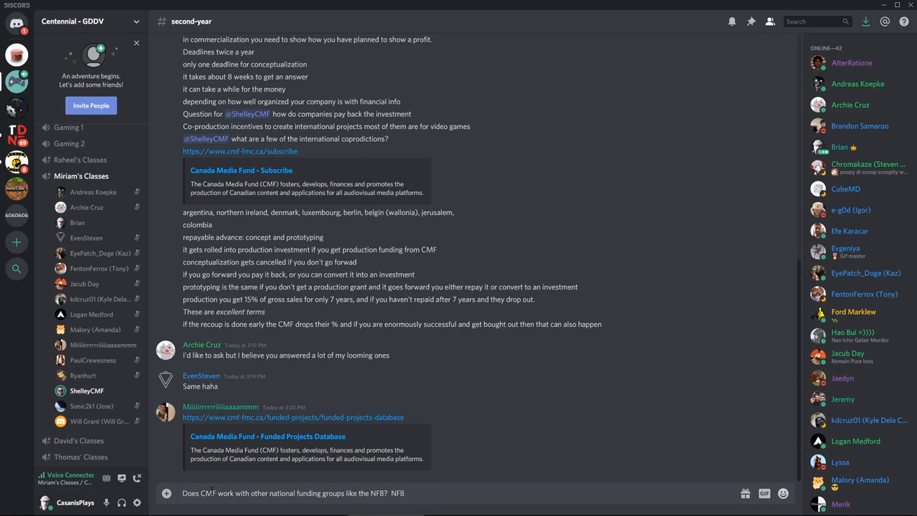
text(is)
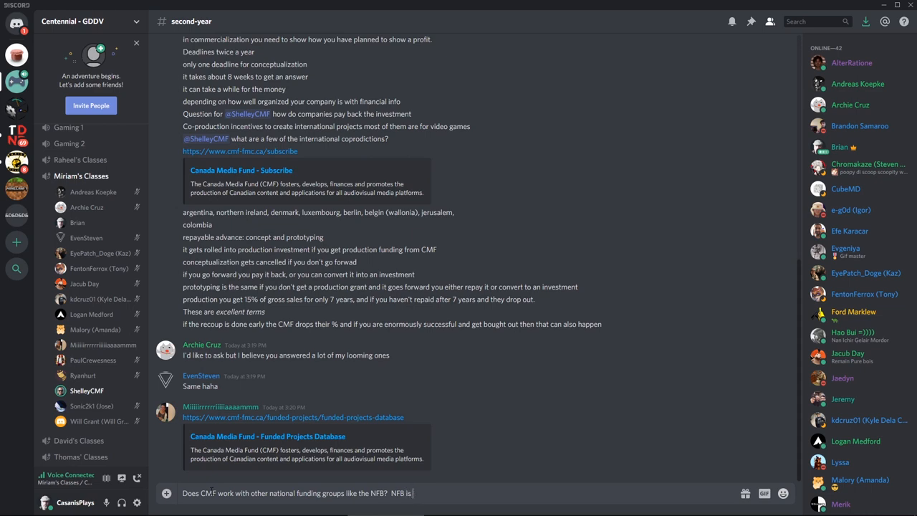
text(in a sim)
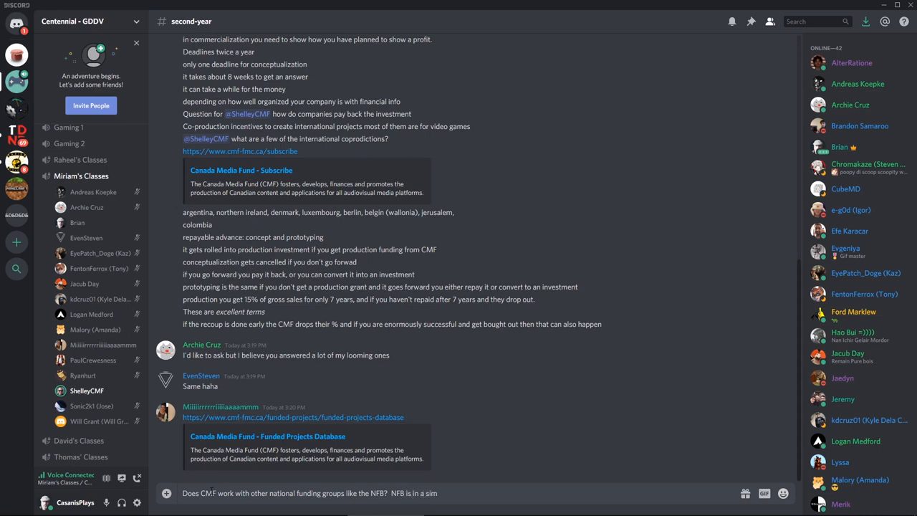
text(imilar s)
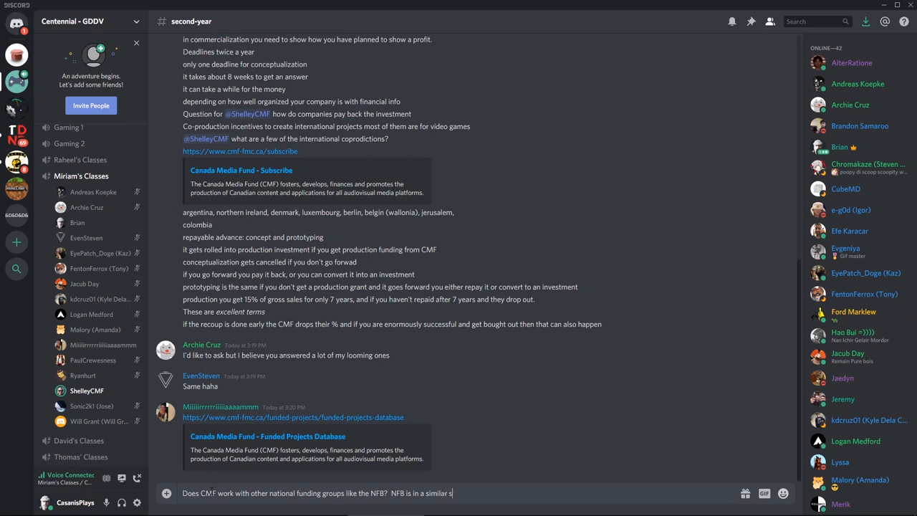
text(pace)
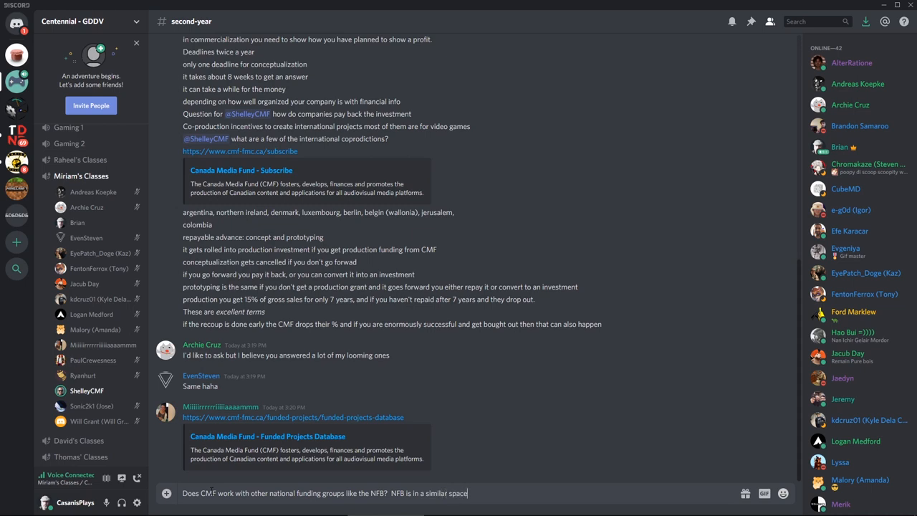
key(Enter)
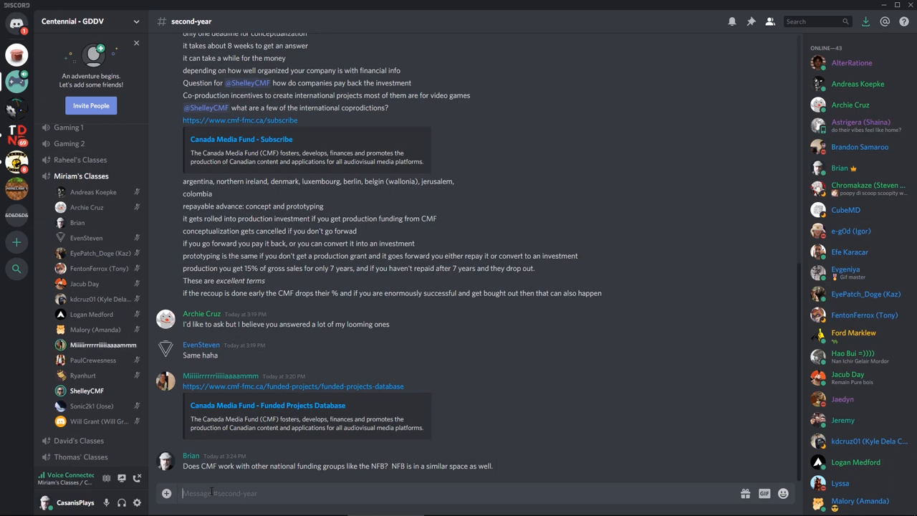
- Write a "thank you" message in #second-year after the NFB question
text(thank yo)
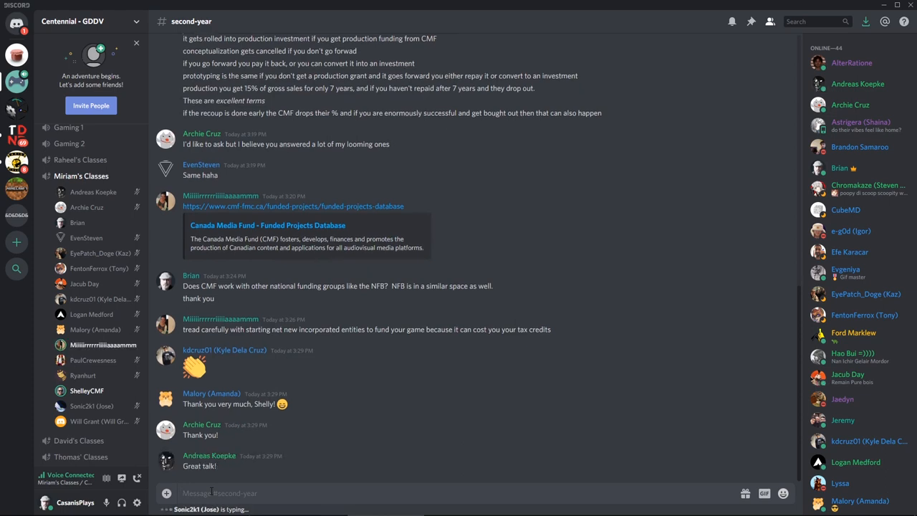
scroll(down, 3)
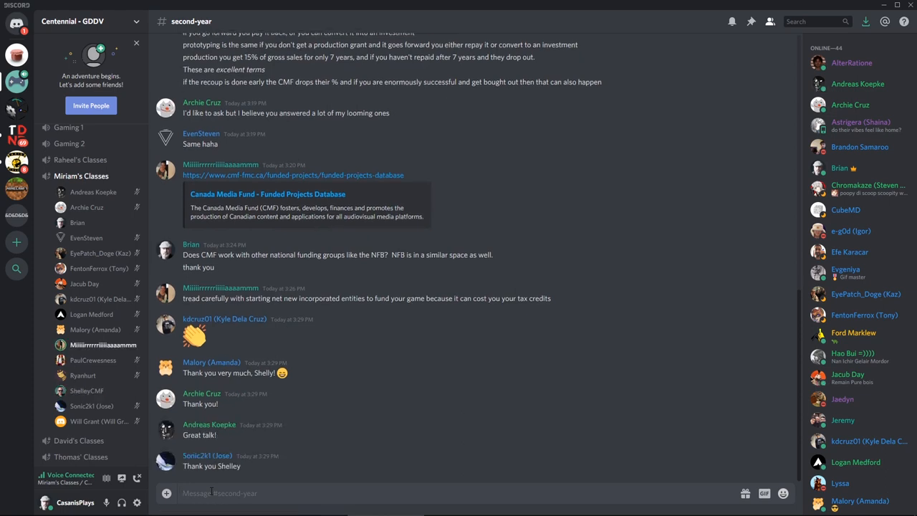
scroll(down, 3)
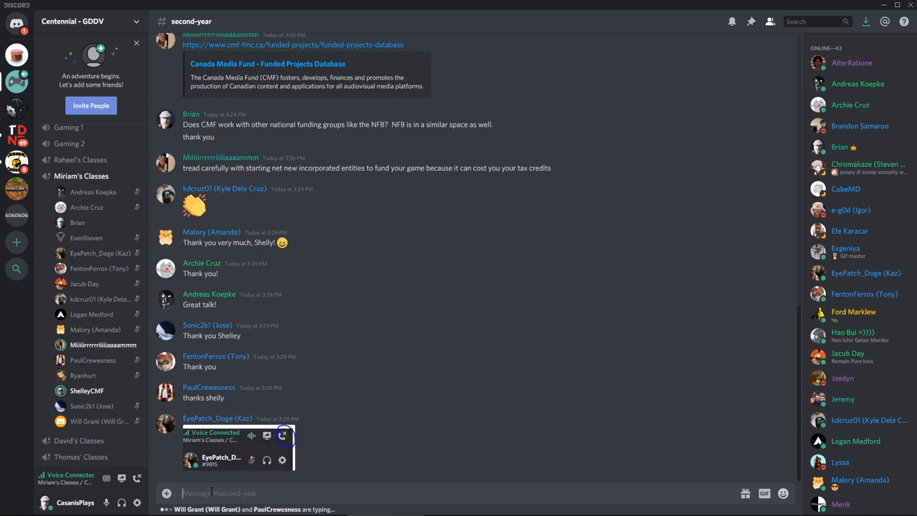
- Send a thank-you reply followed by "yes please" in #second-year
text(thank y)
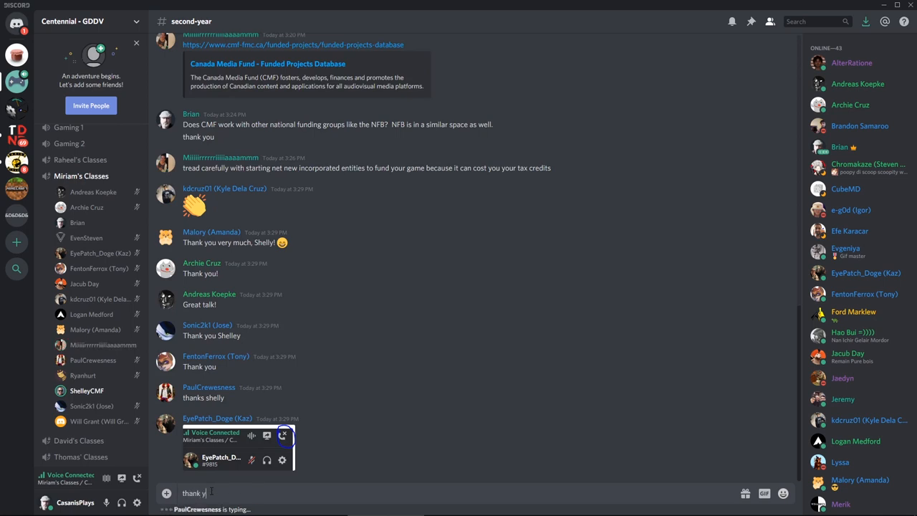
key(Enter)
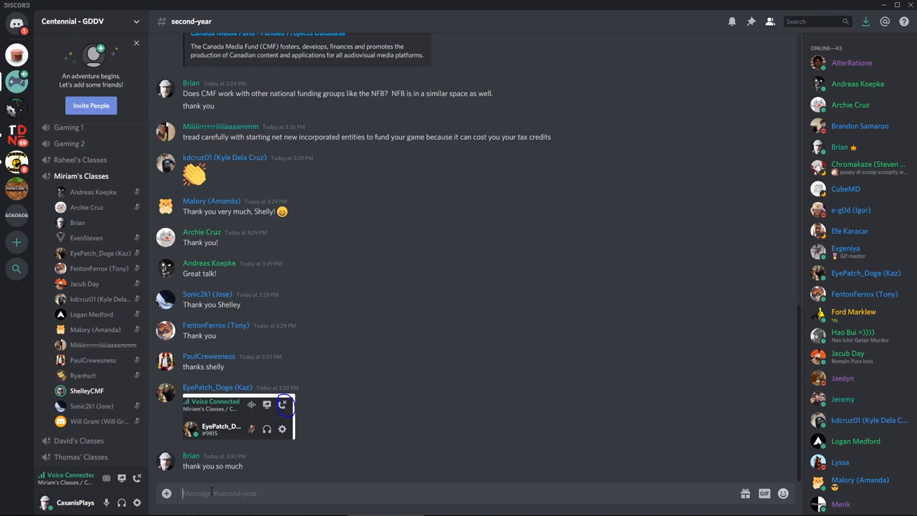
text(ye)
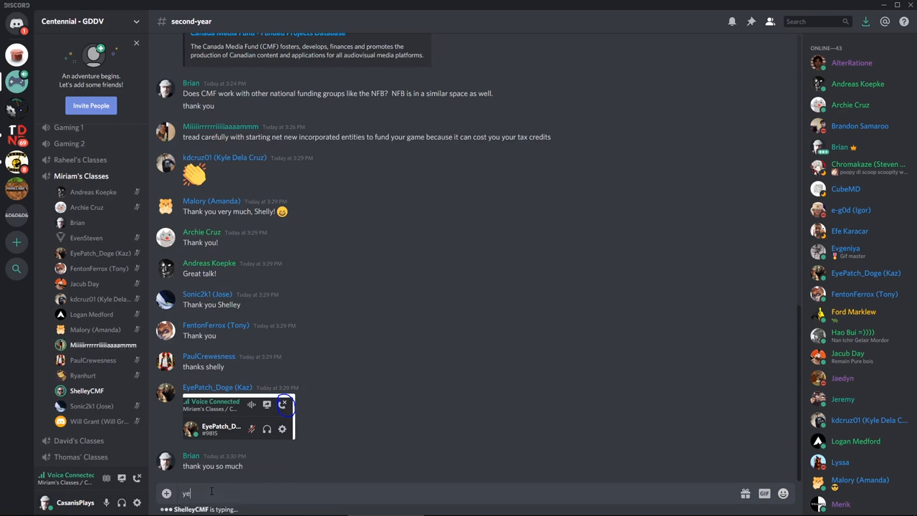
text(yes please)
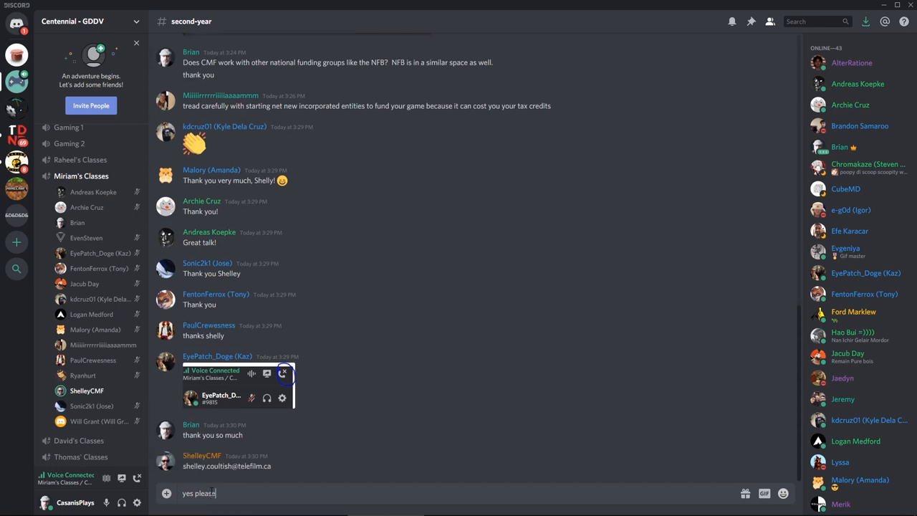
key(Enter)
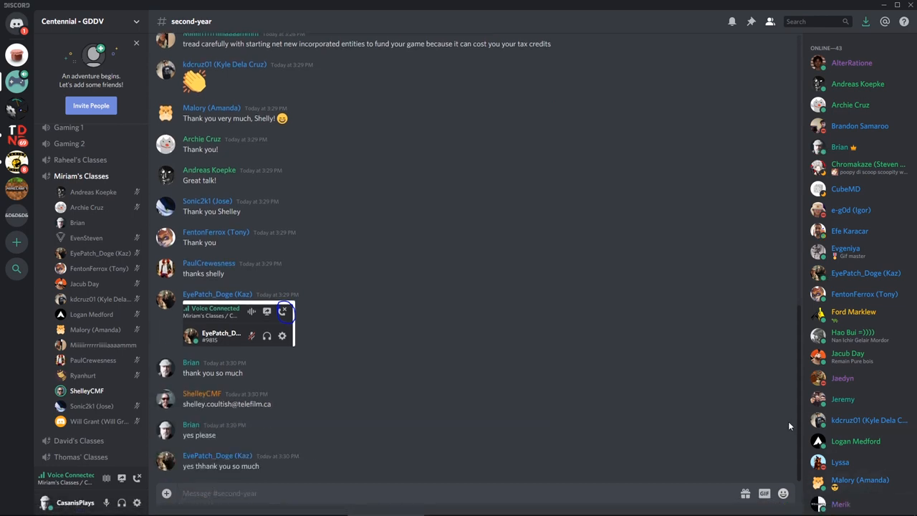
mouse_move(347, 436)
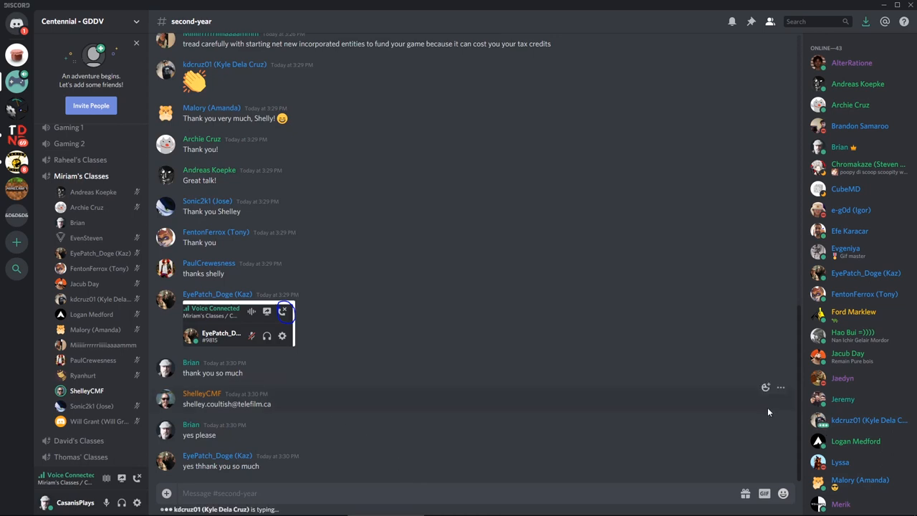
- Pin the guest's email address message to the #second-year channel
click(780, 387)
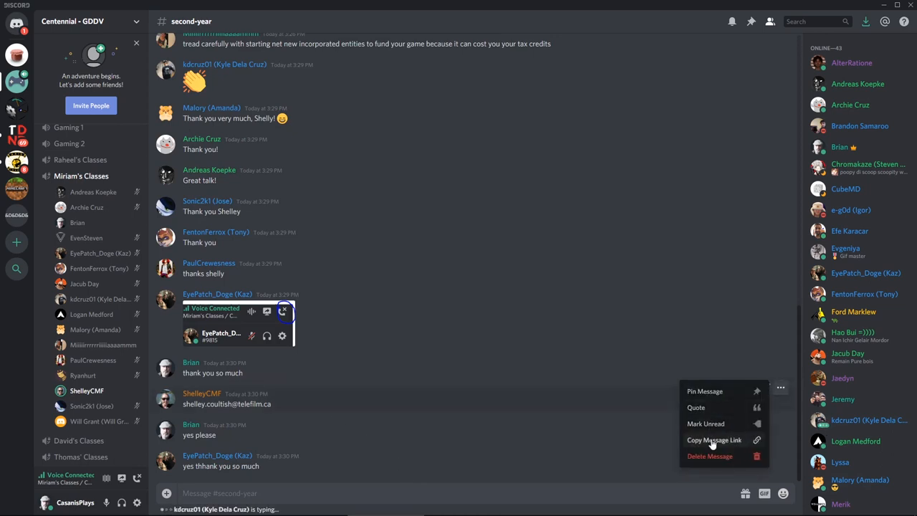
click(706, 390)
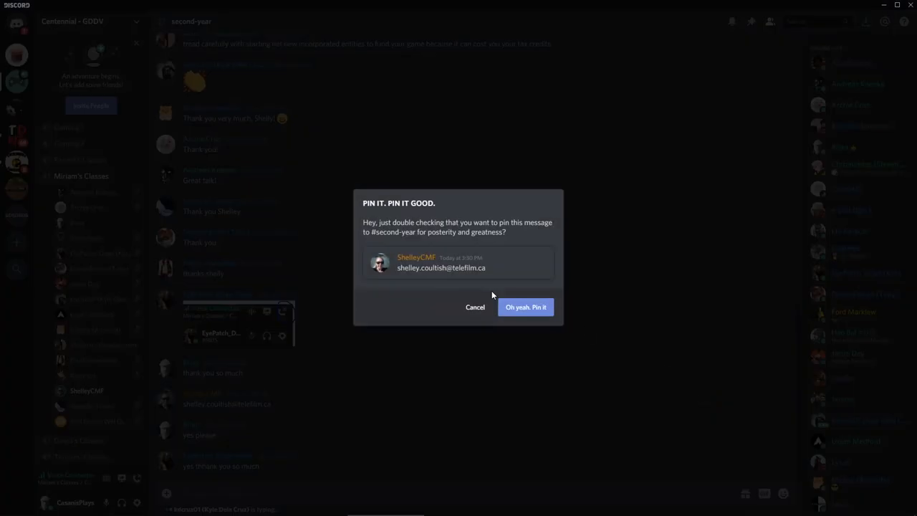
click(525, 307)
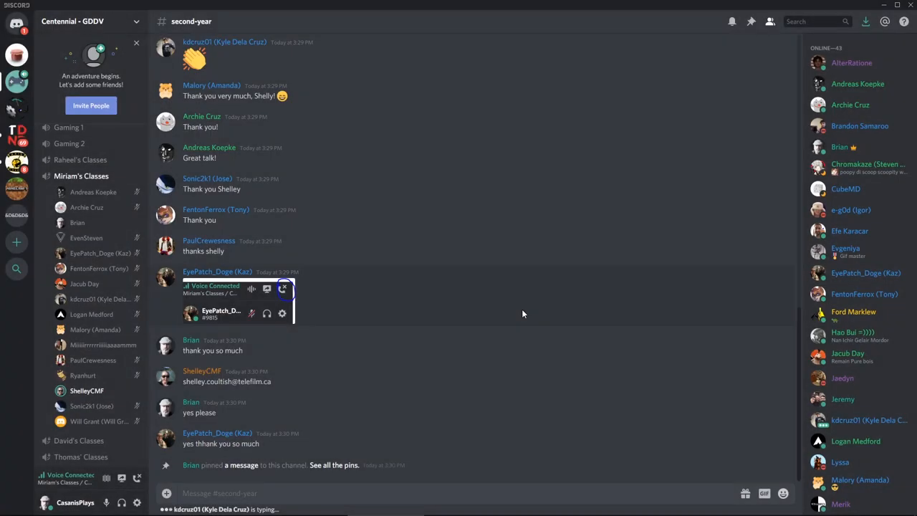